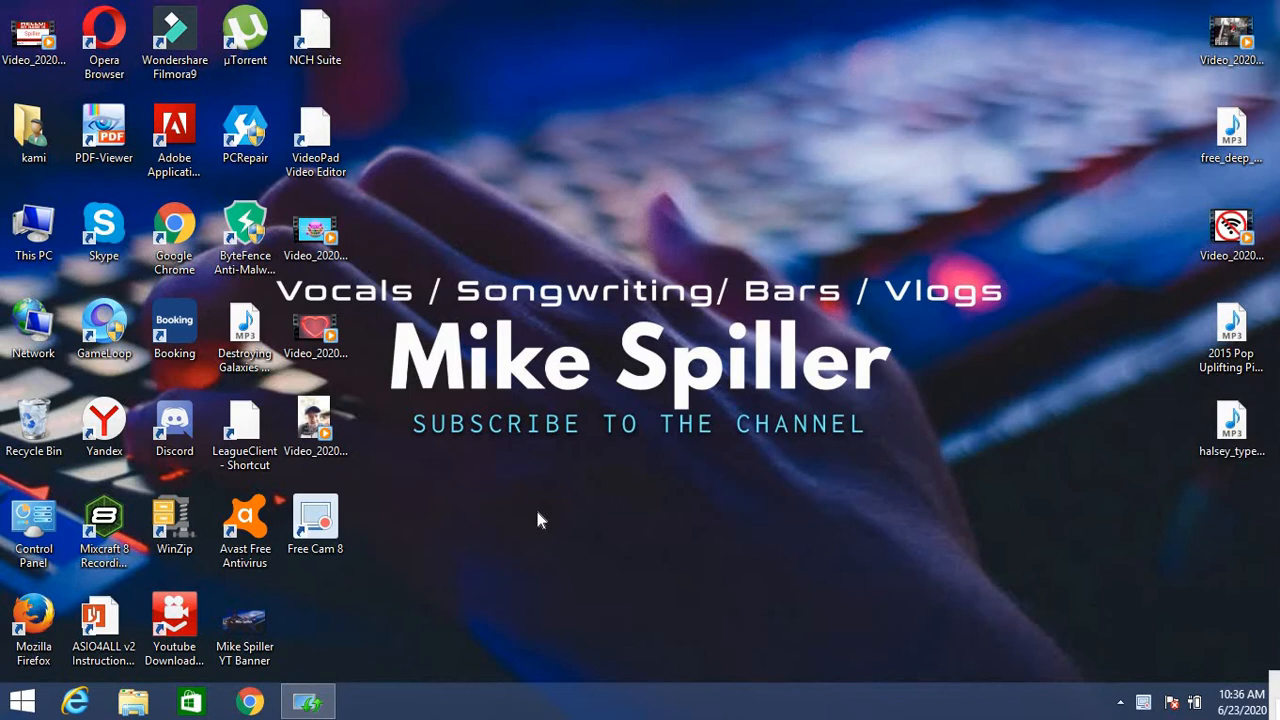
mouse_move(440, 464)
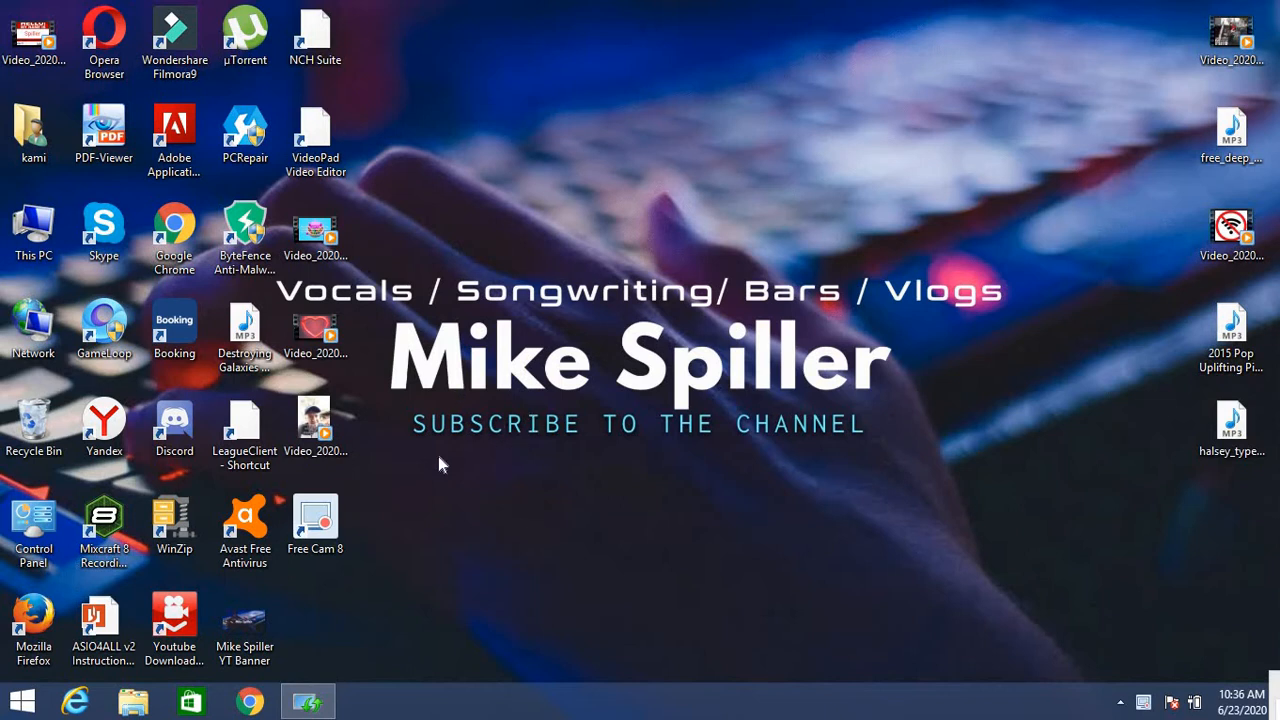
mouse_move(446, 460)
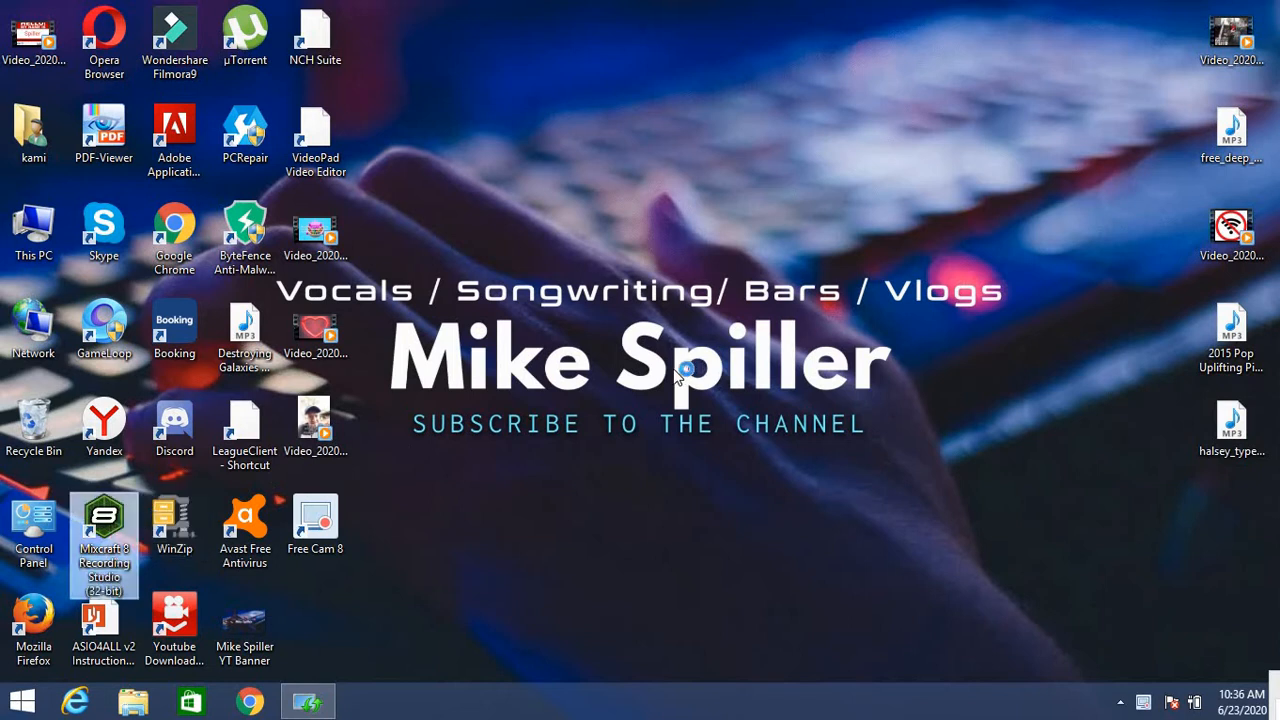
mouse_move(680, 380)
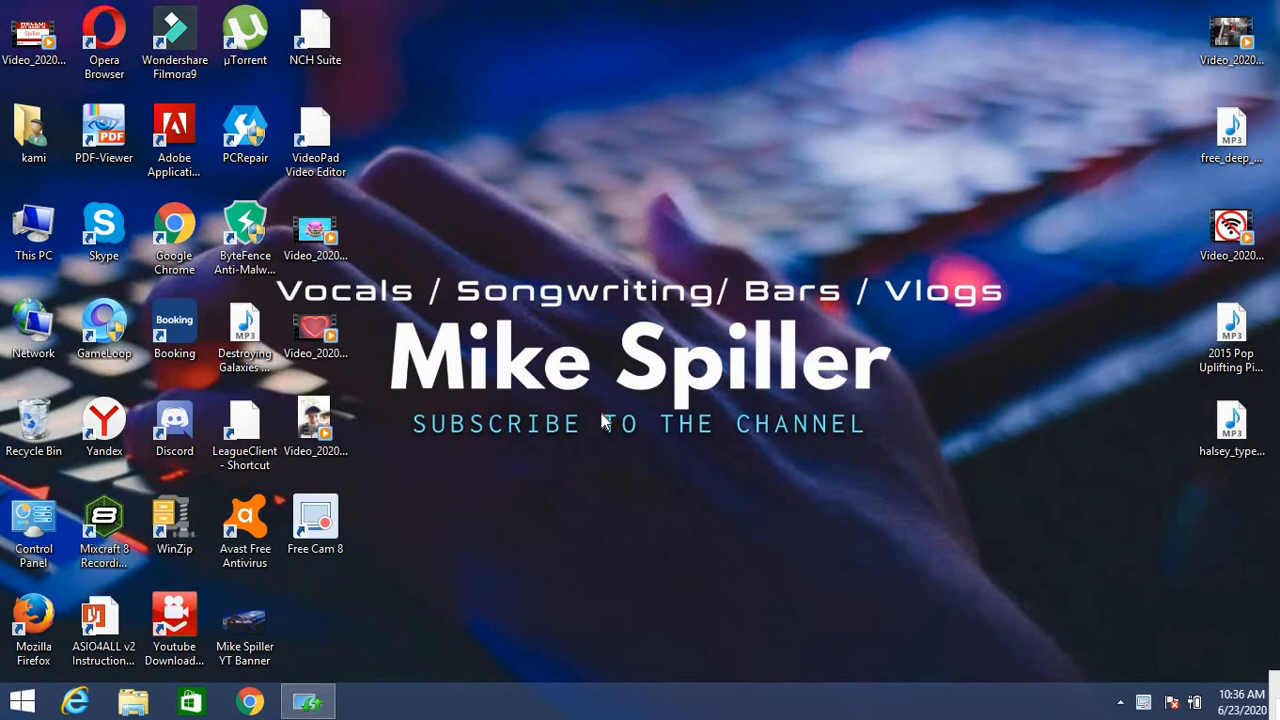
Step: Launch Mixcraft and start a new project with three audio tracks at the default tempo 120, key C, 4/4
double_click(104, 516)
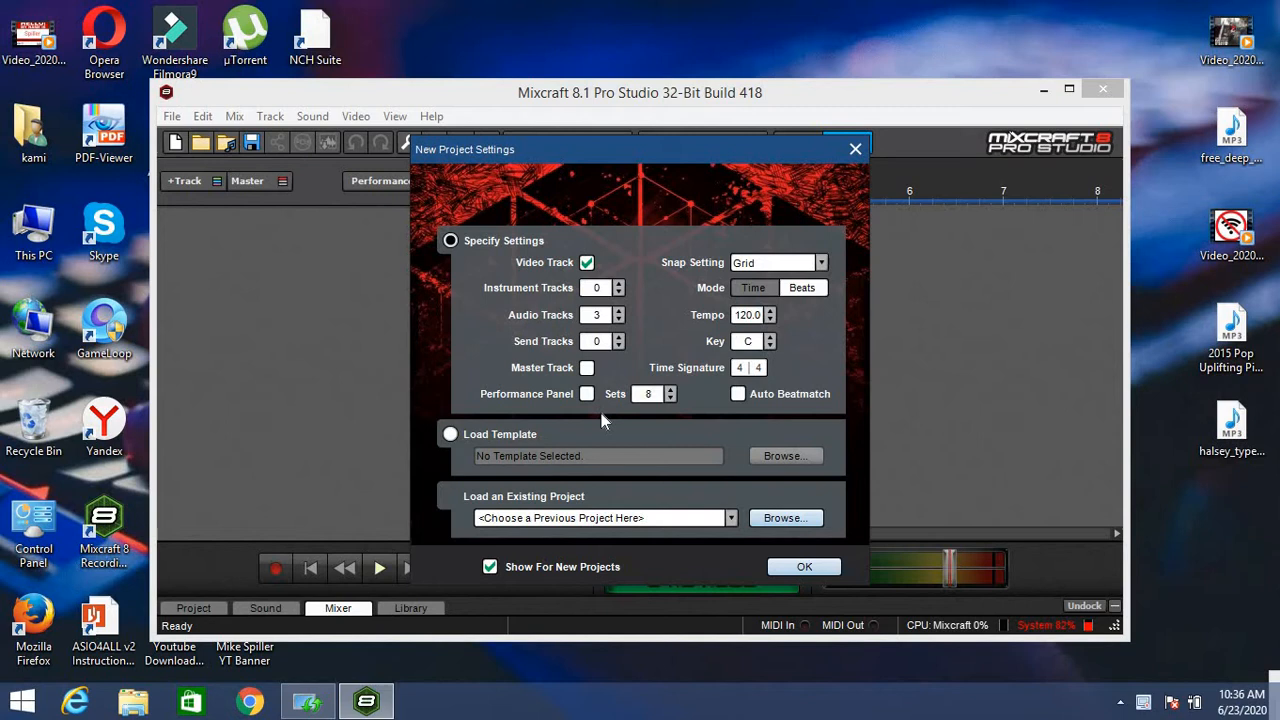
mouse_move(852, 148)
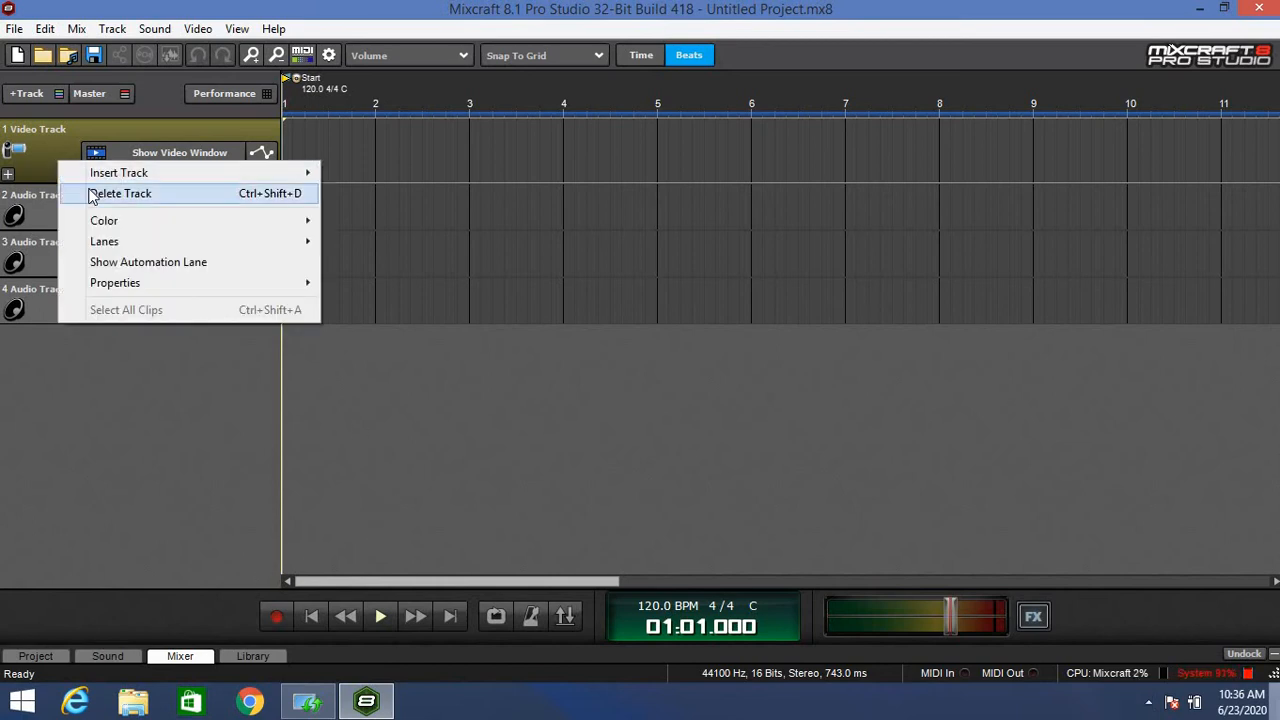
Step: Delete the video track, leaving only the three audio tracks
left_click(120, 192)
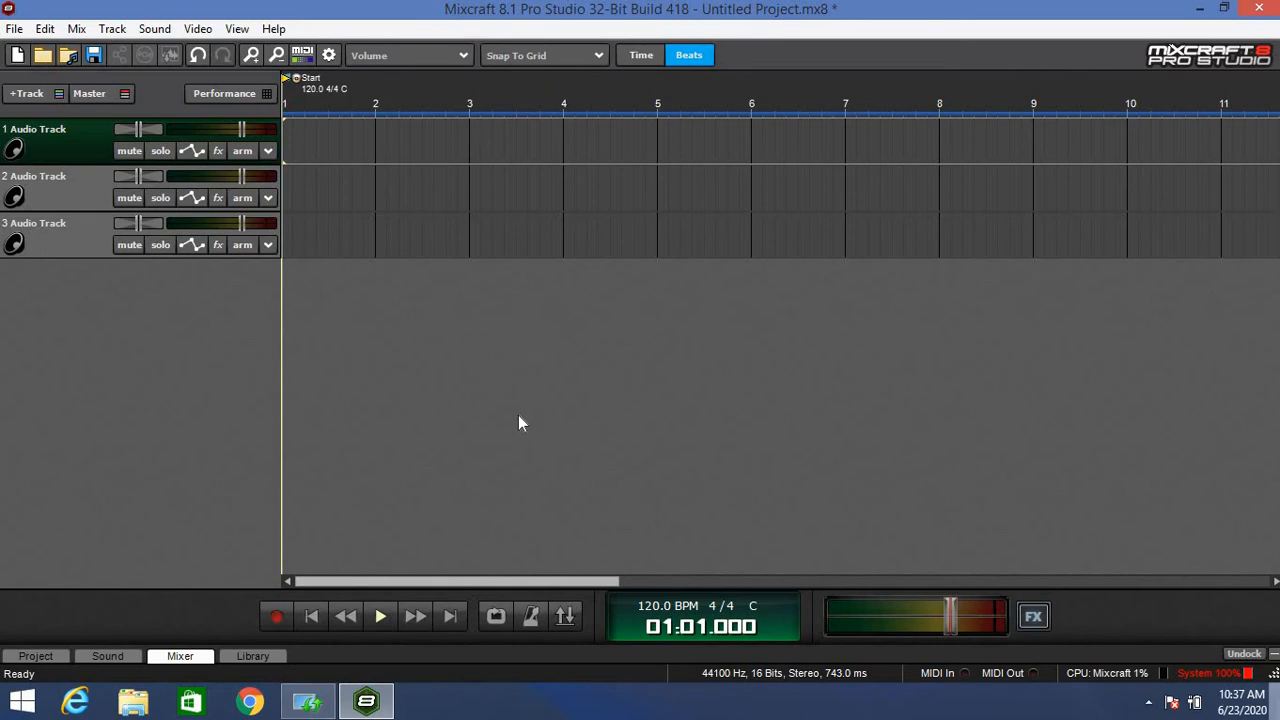
mouse_move(348, 272)
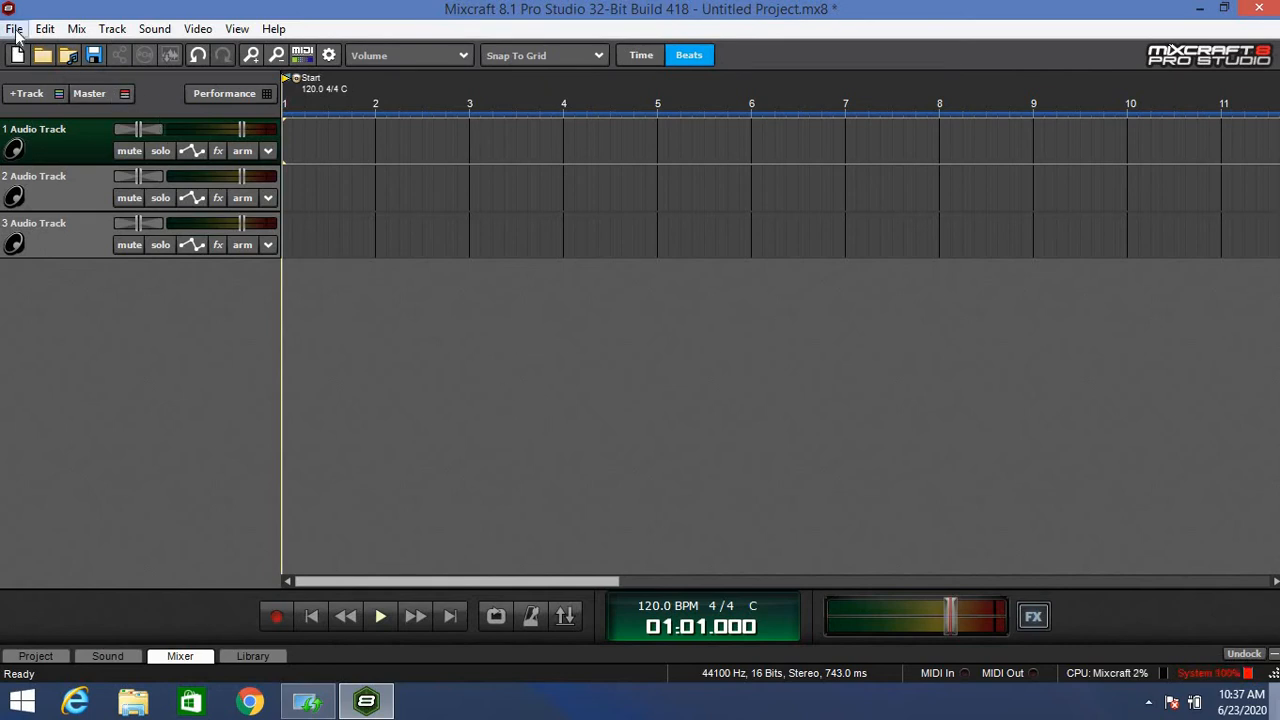
Step: In Preferences sound devices, set the UM-20 USB microphone as recording input with the Wave driver and confirm
left_click(16, 28)
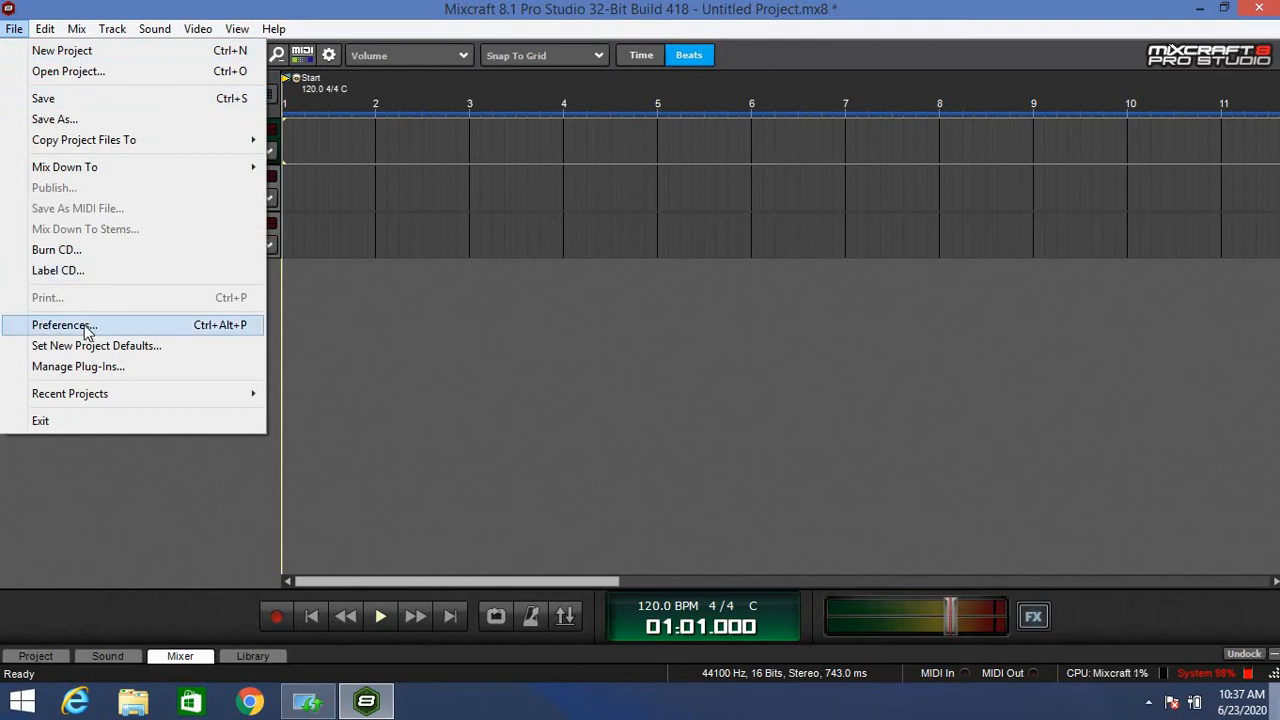
left_click(62, 324)
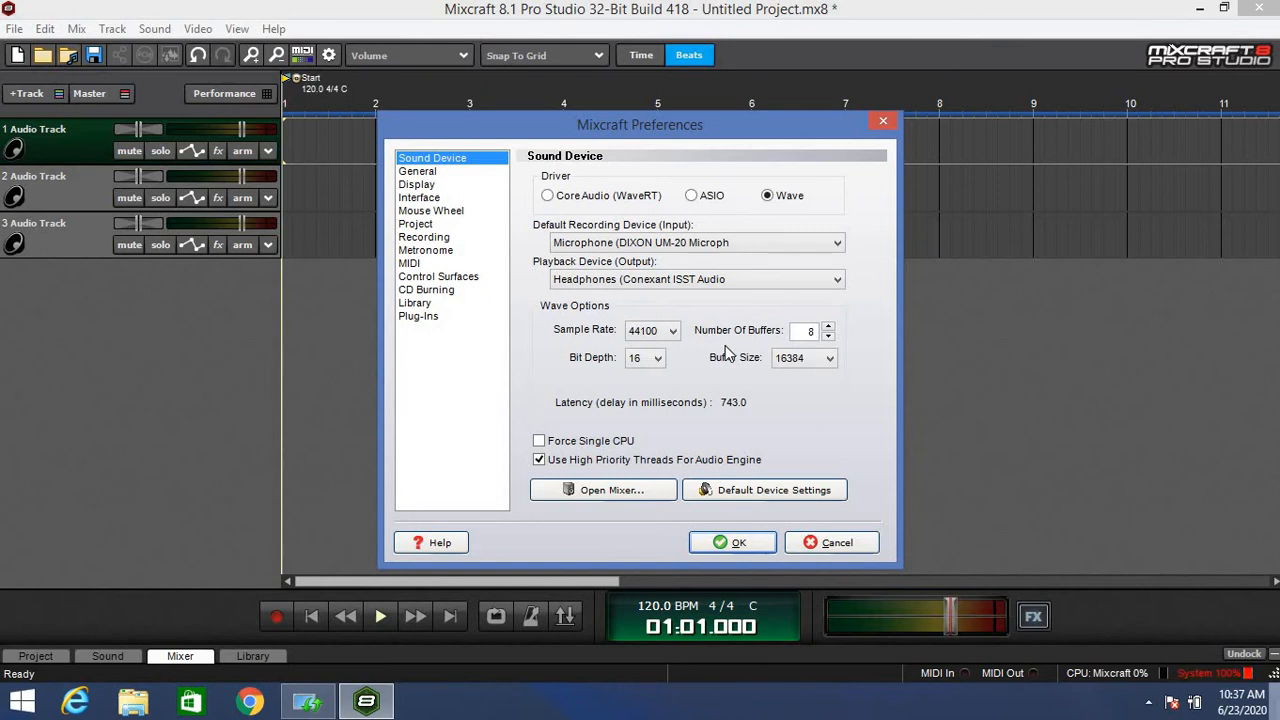
mouse_move(784, 170)
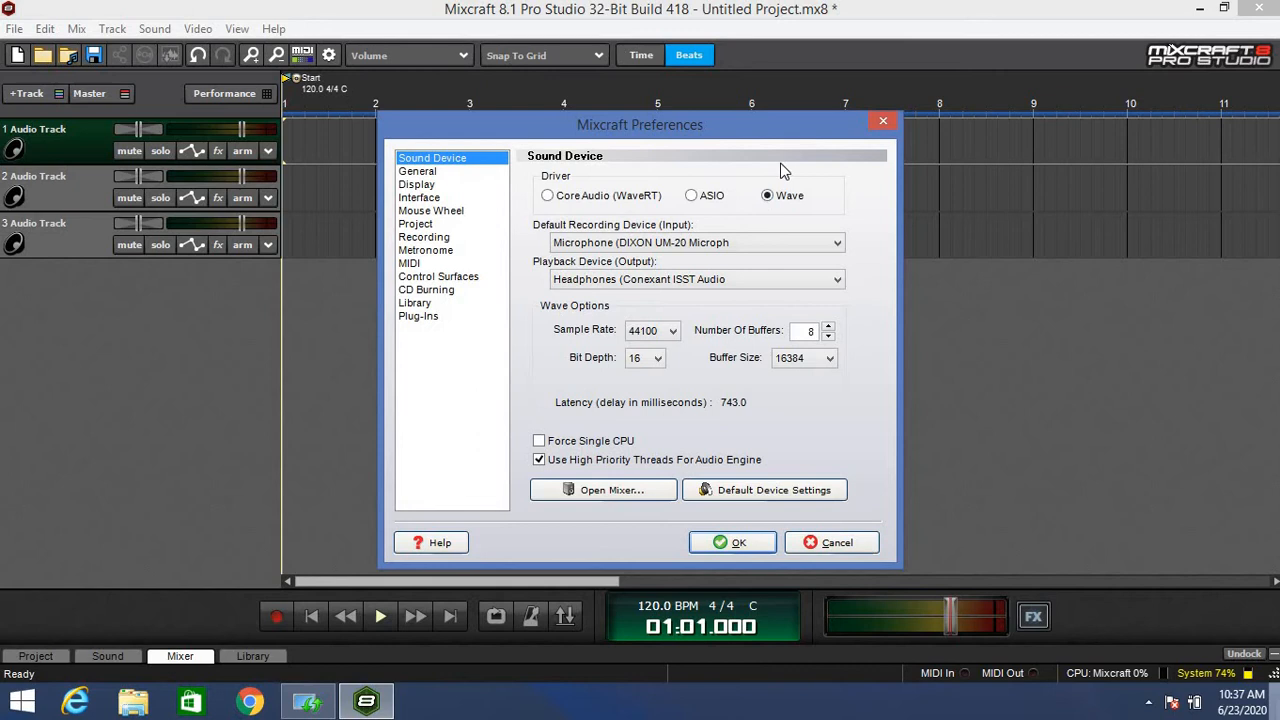
mouse_move(702, 210)
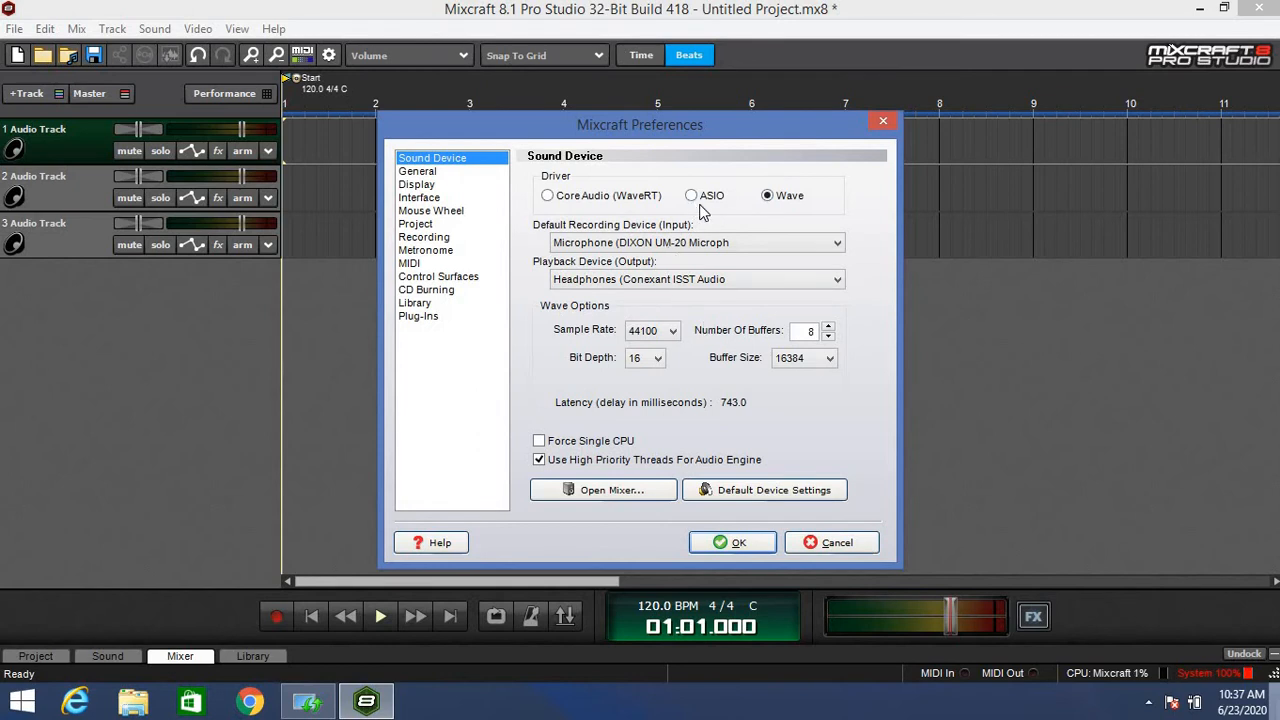
mouse_move(756, 218)
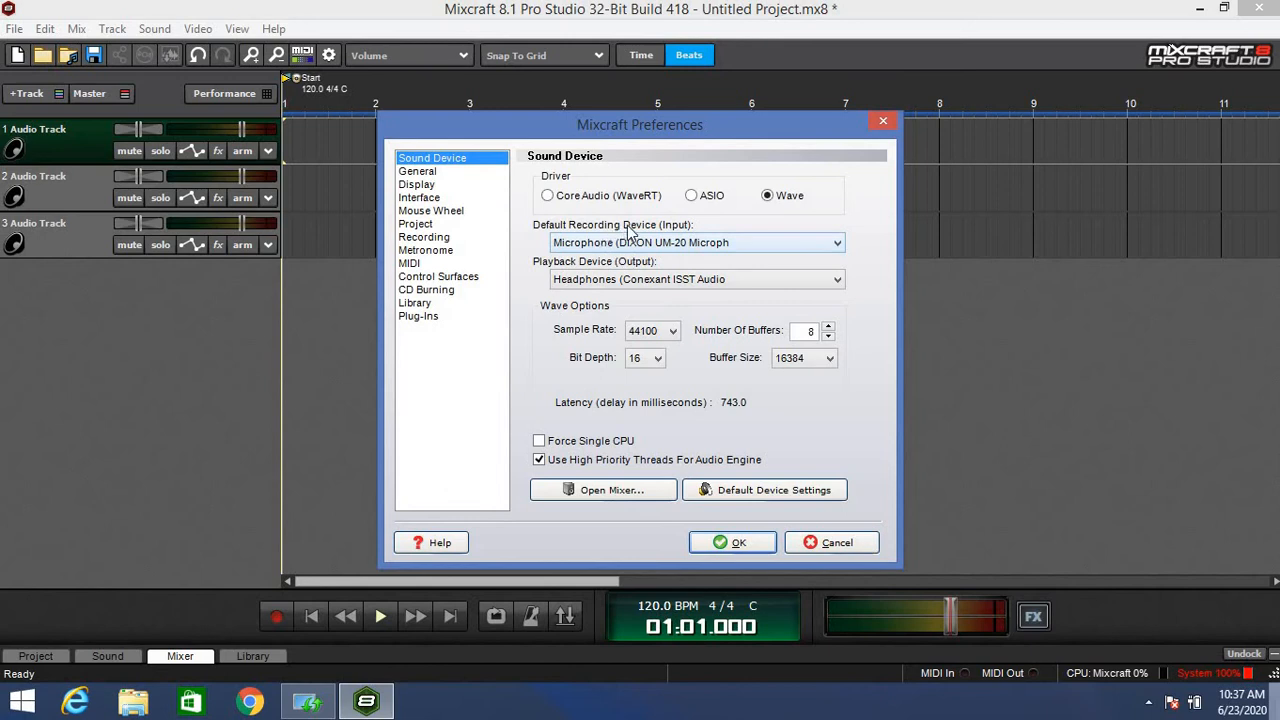
left_click(836, 242)
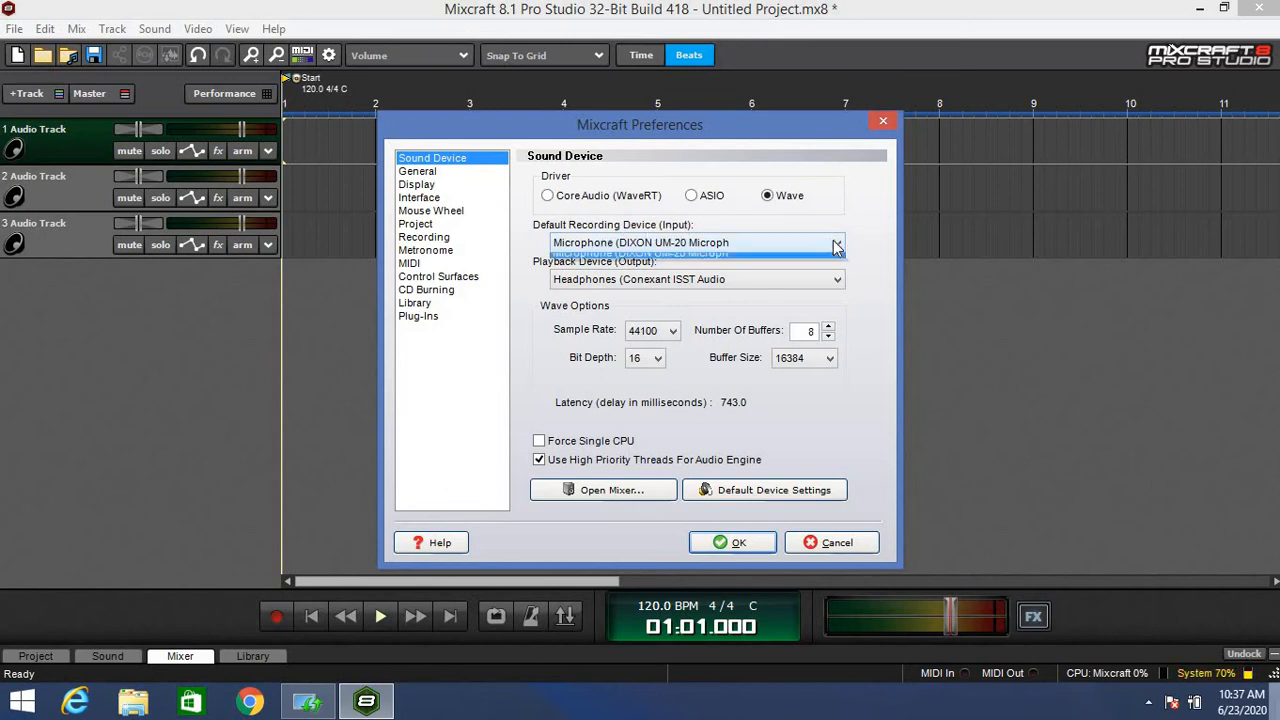
left_click(836, 242)
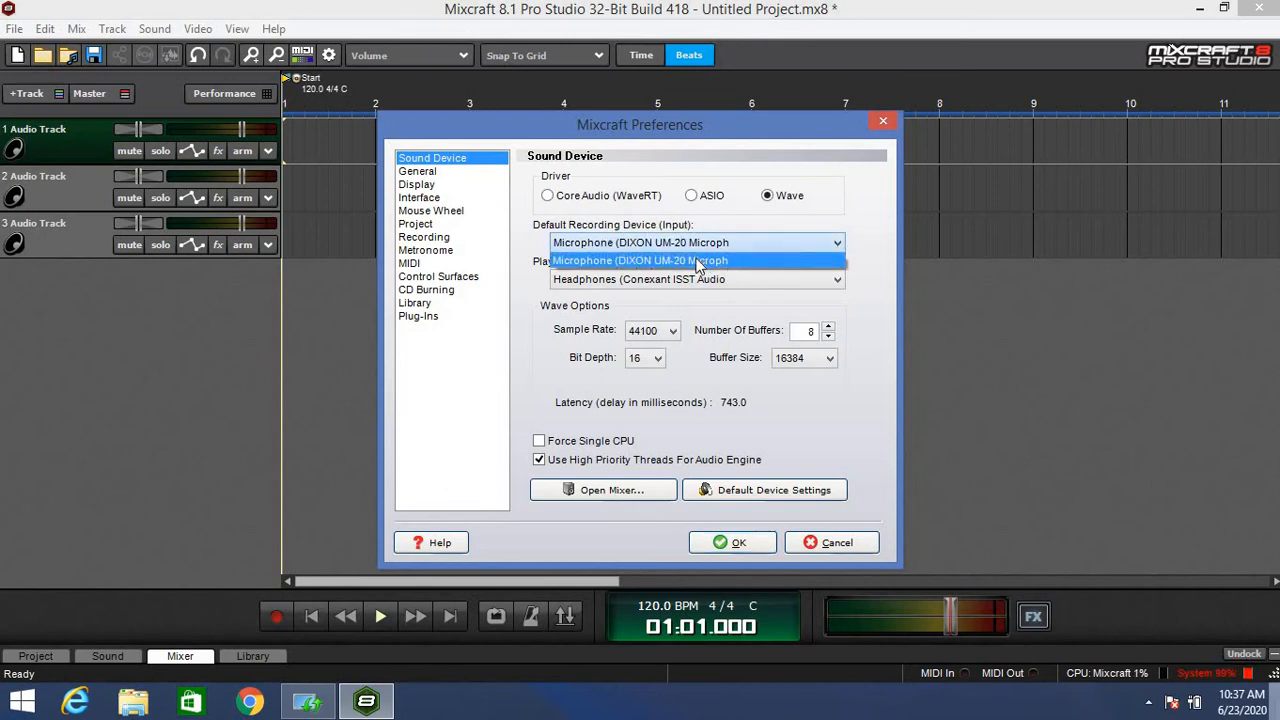
left_click(698, 260)
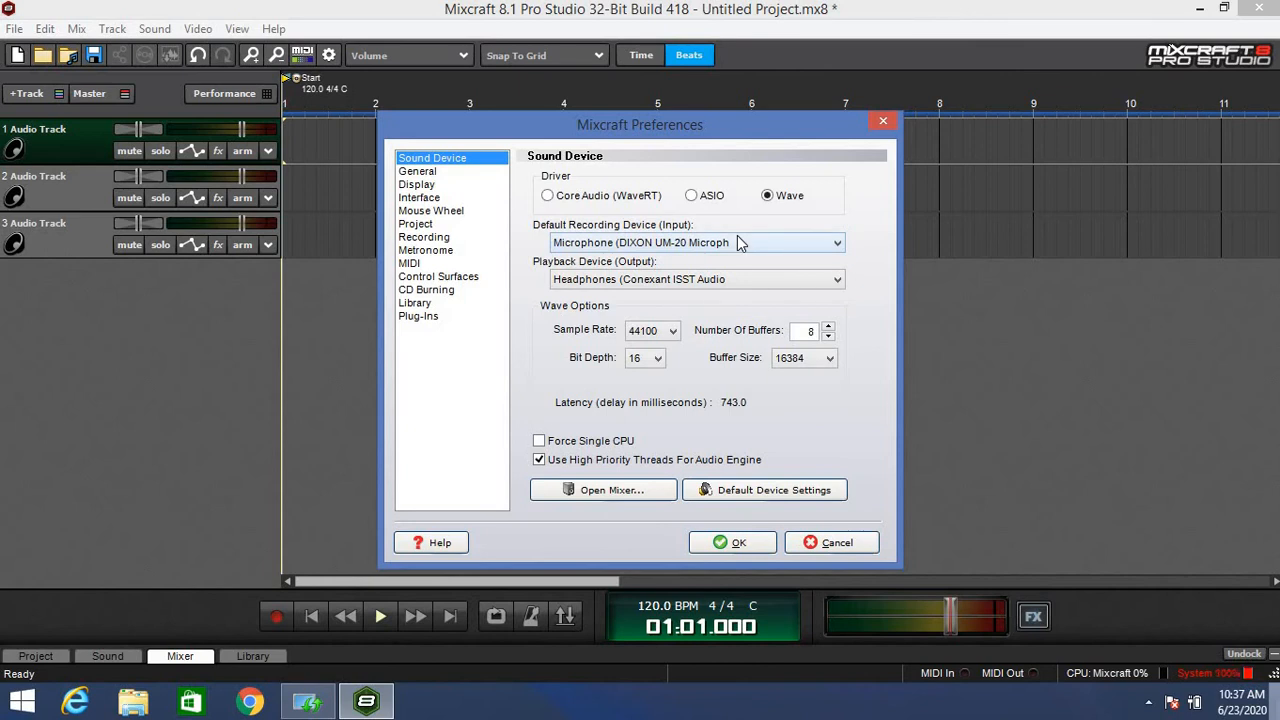
mouse_move(762, 270)
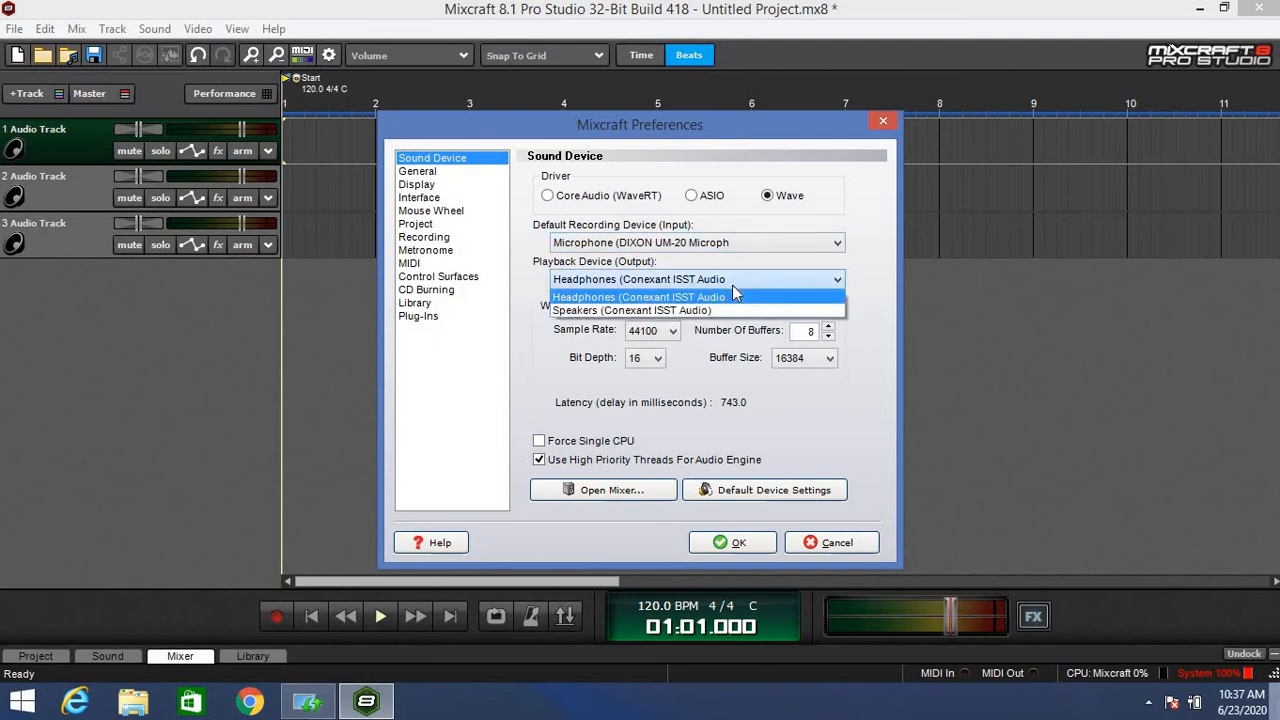
mouse_move(684, 296)
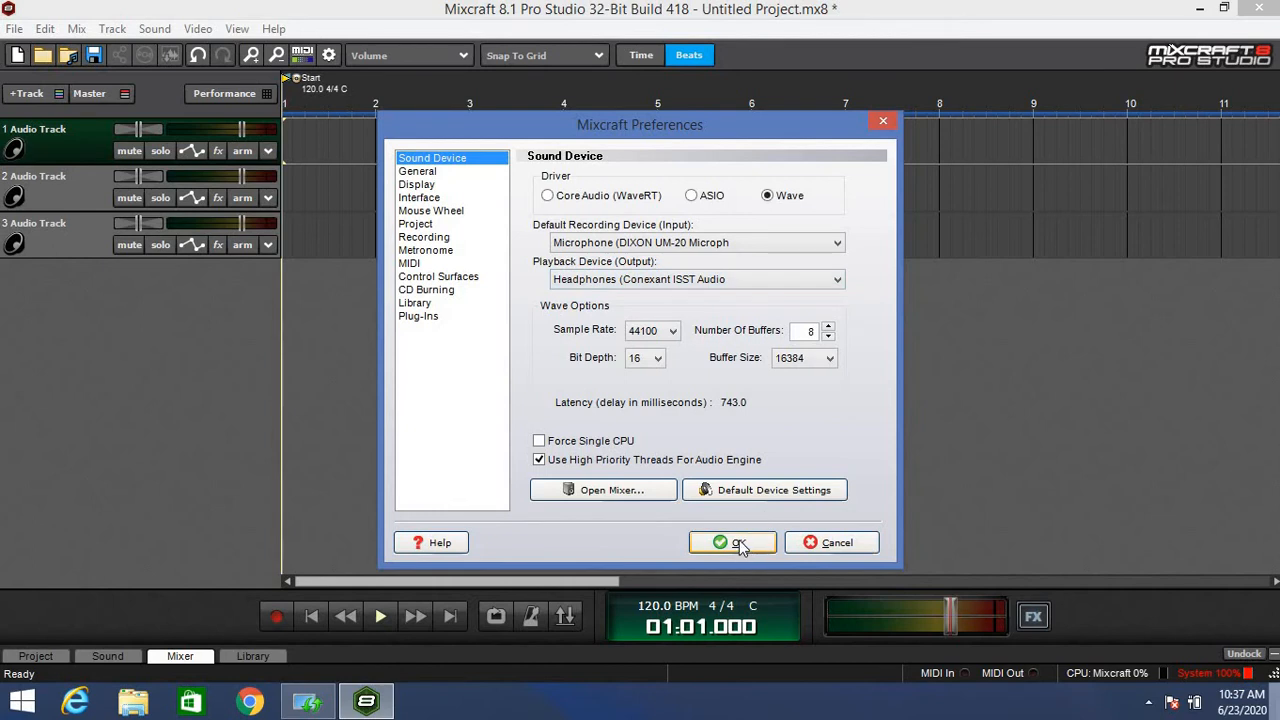
left_click(732, 542)
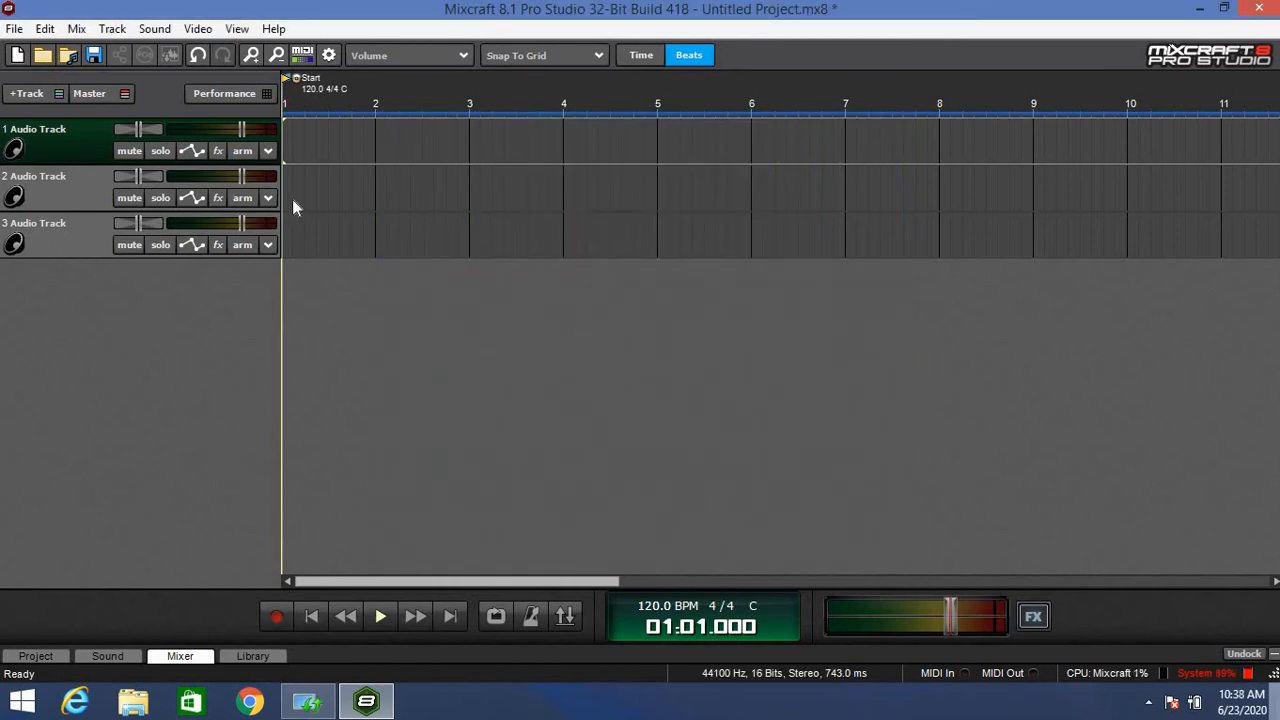
Step: Arm track 1 to record from the DIXON UM-20 microphone and lower its volume to 69%
left_click(242, 152)
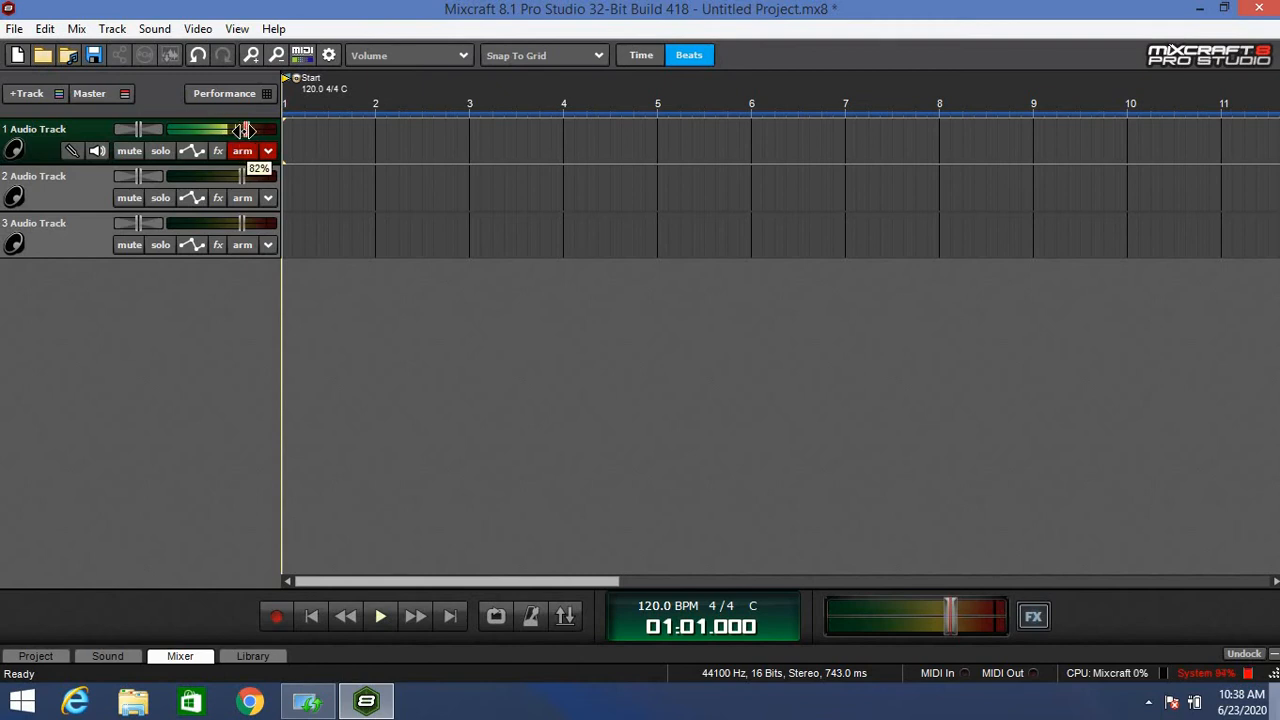
left_click_drag(244, 130, 224, 130)
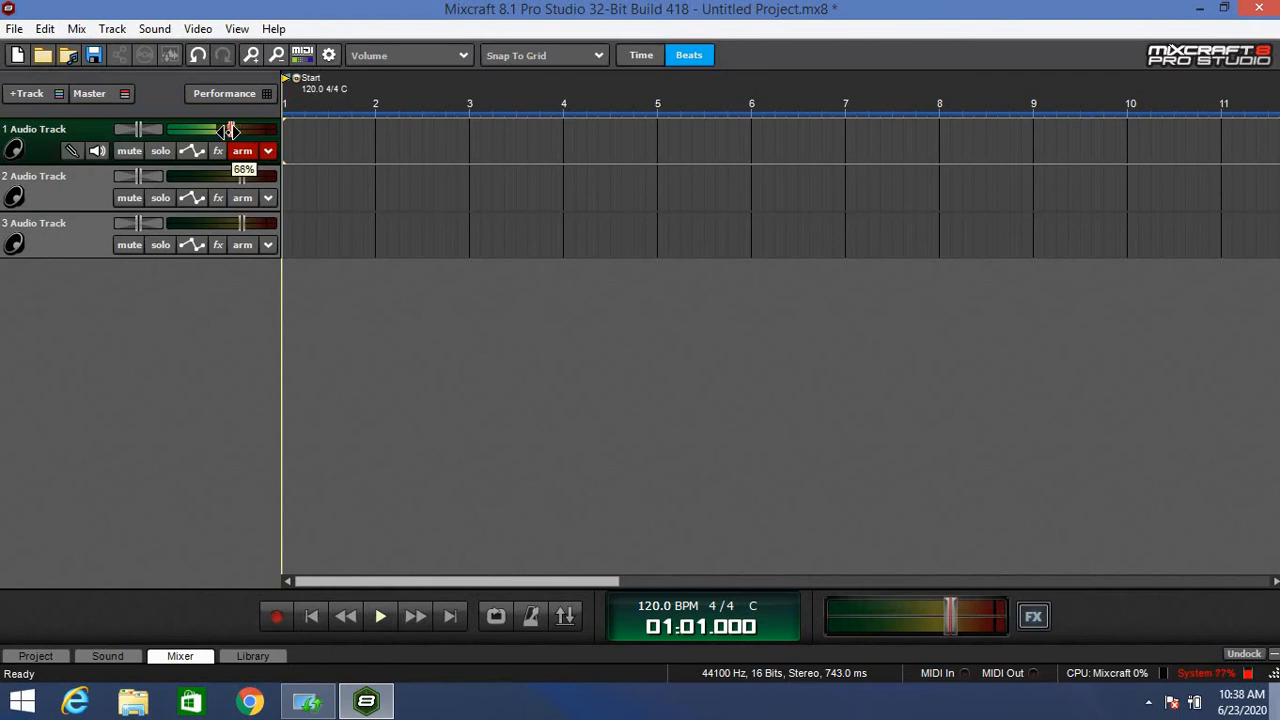
left_click(242, 150)
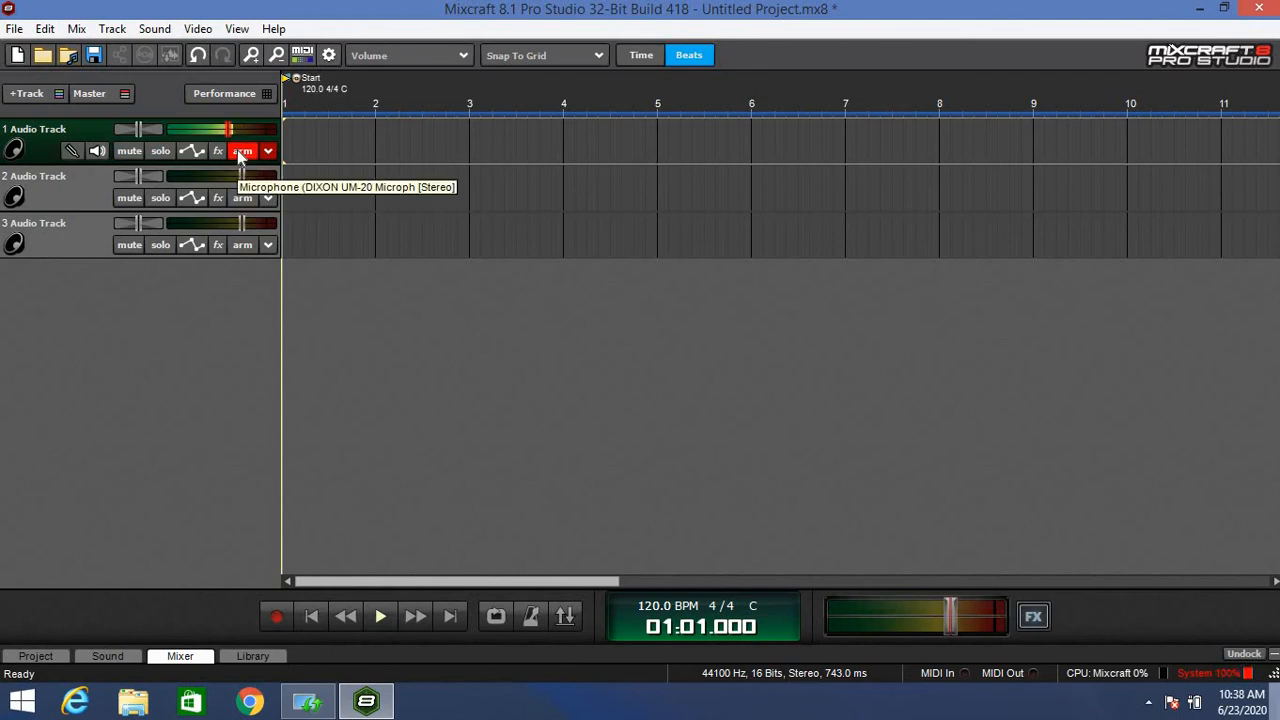
left_click(242, 150)
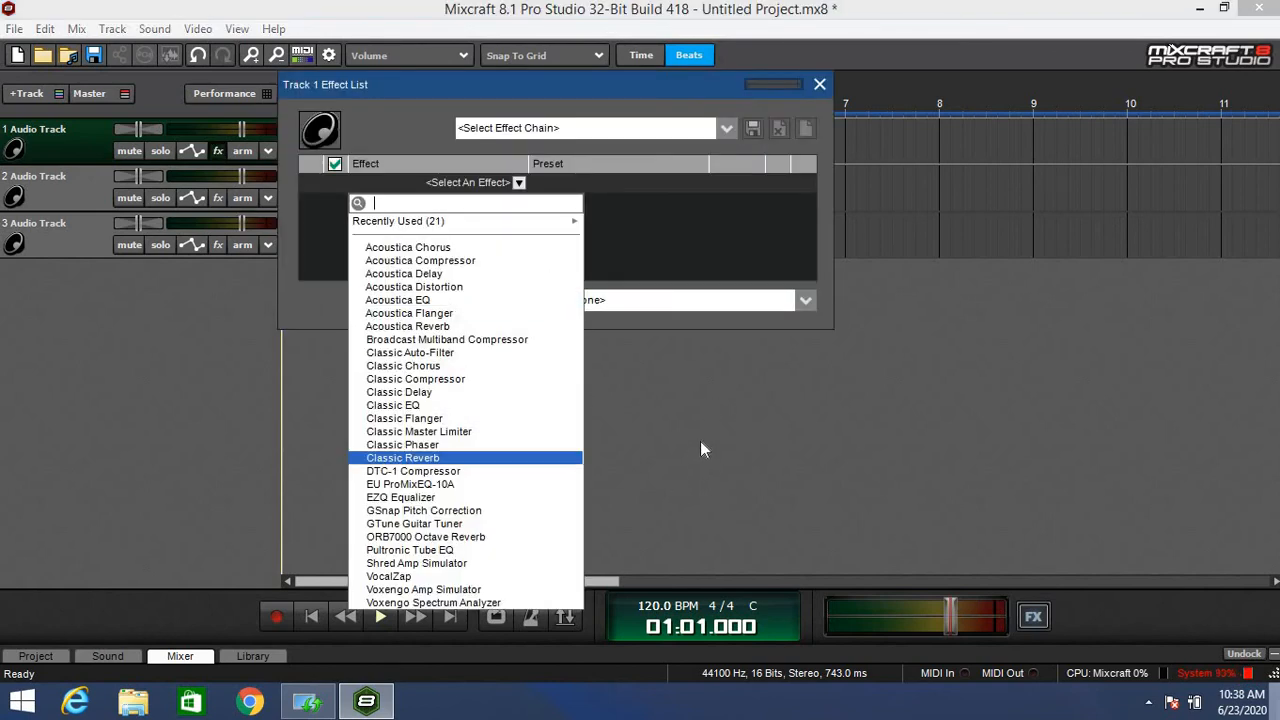
mouse_move(732, 468)
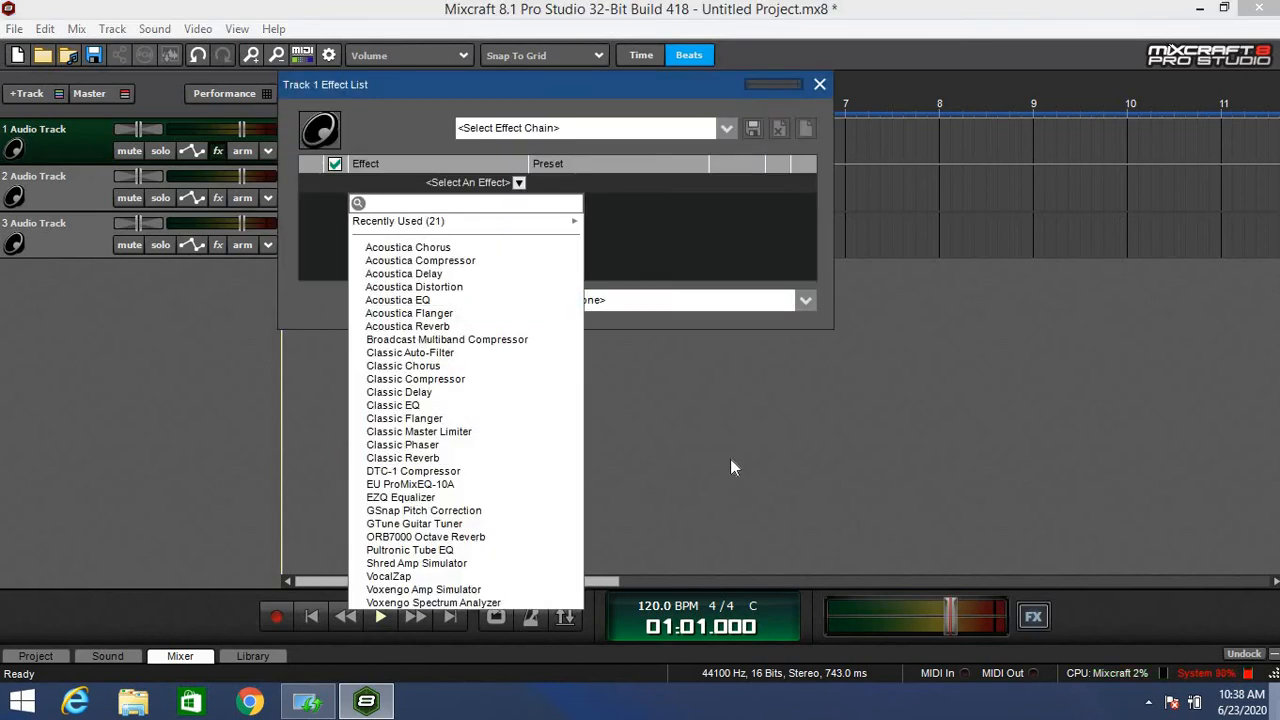
mouse_move(714, 436)
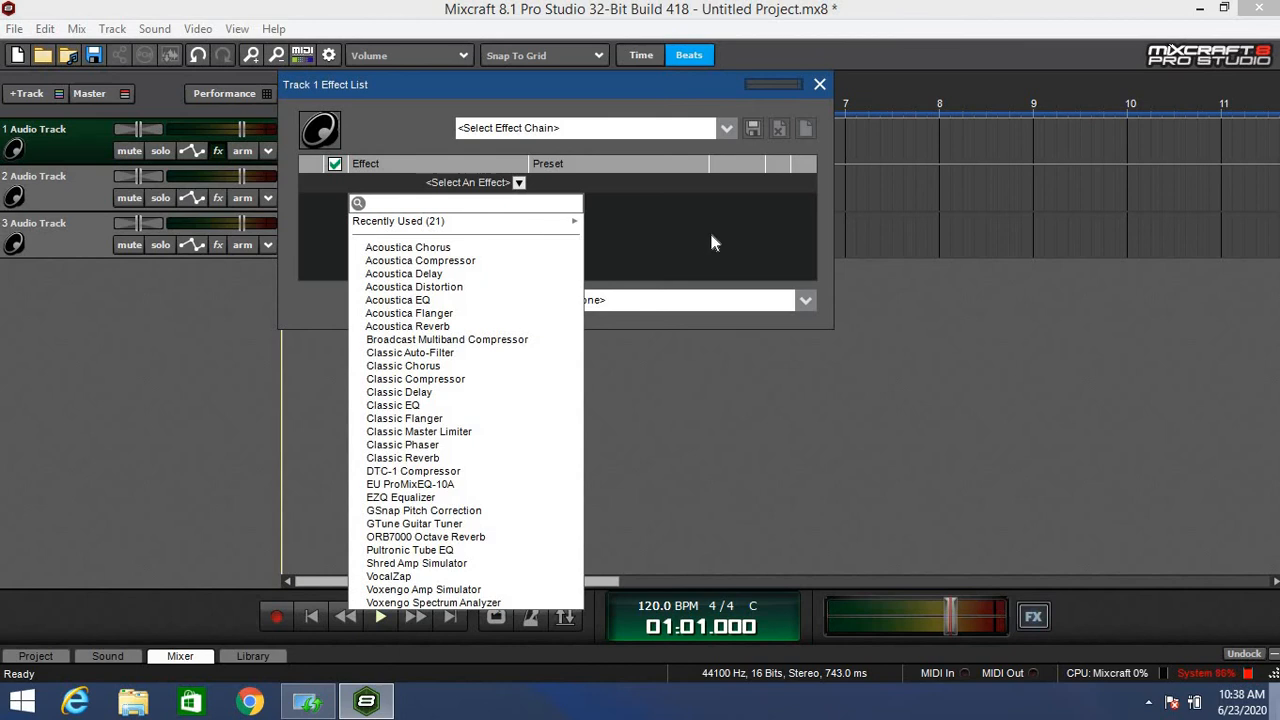
Step: Close the Track 1 Effect List window without adding an effect
left_click(818, 84)
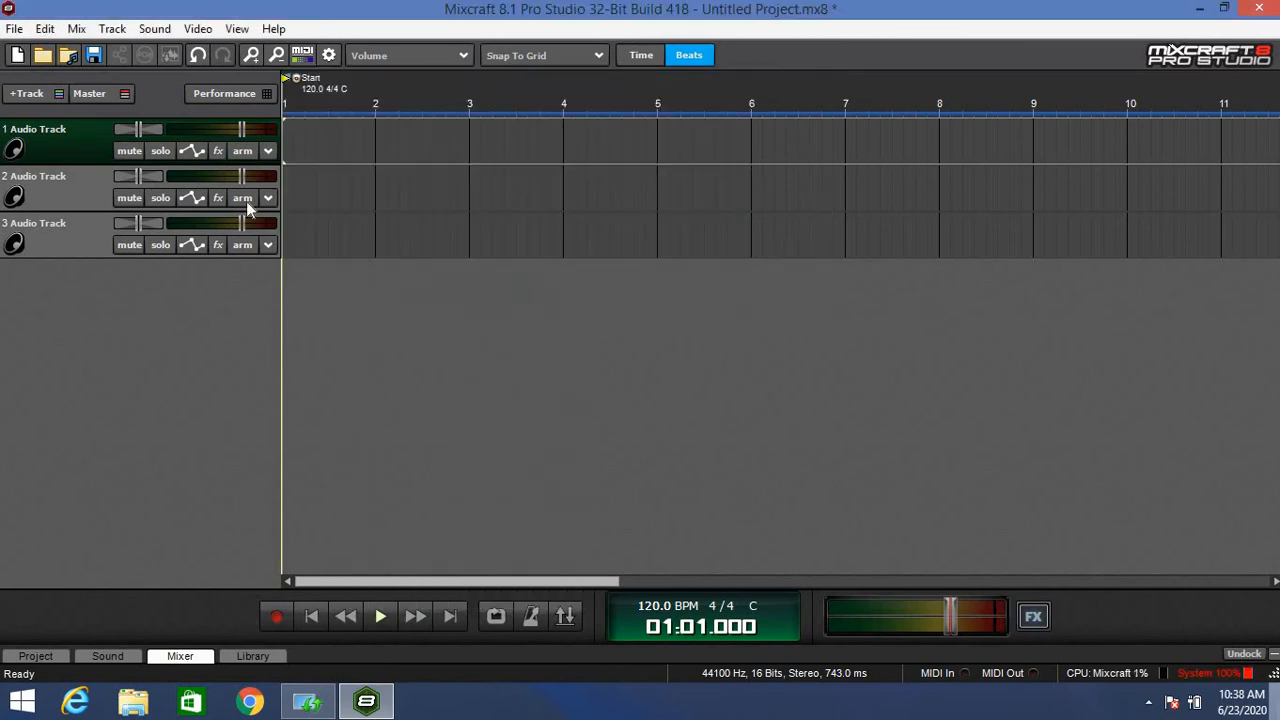
Step: Record a short vocal clip on track 1, stop, and bring the clip into the sound editor
left_click(242, 150)
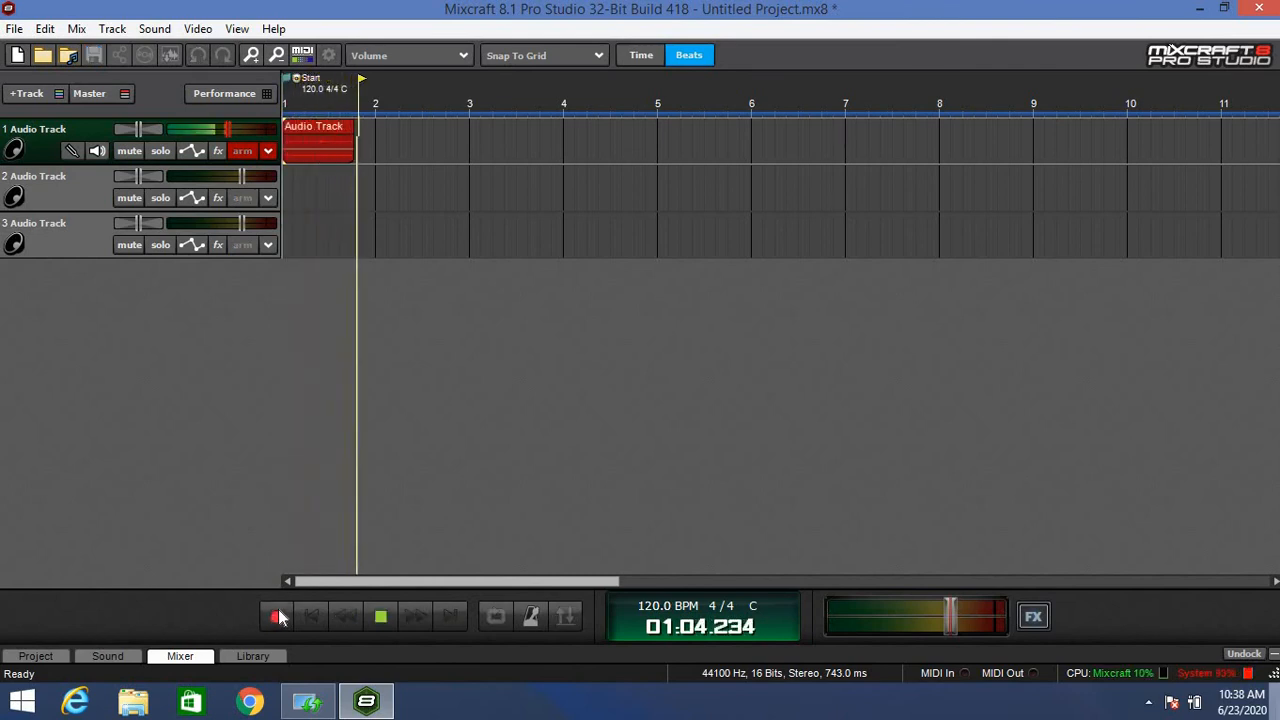
left_click(278, 620)
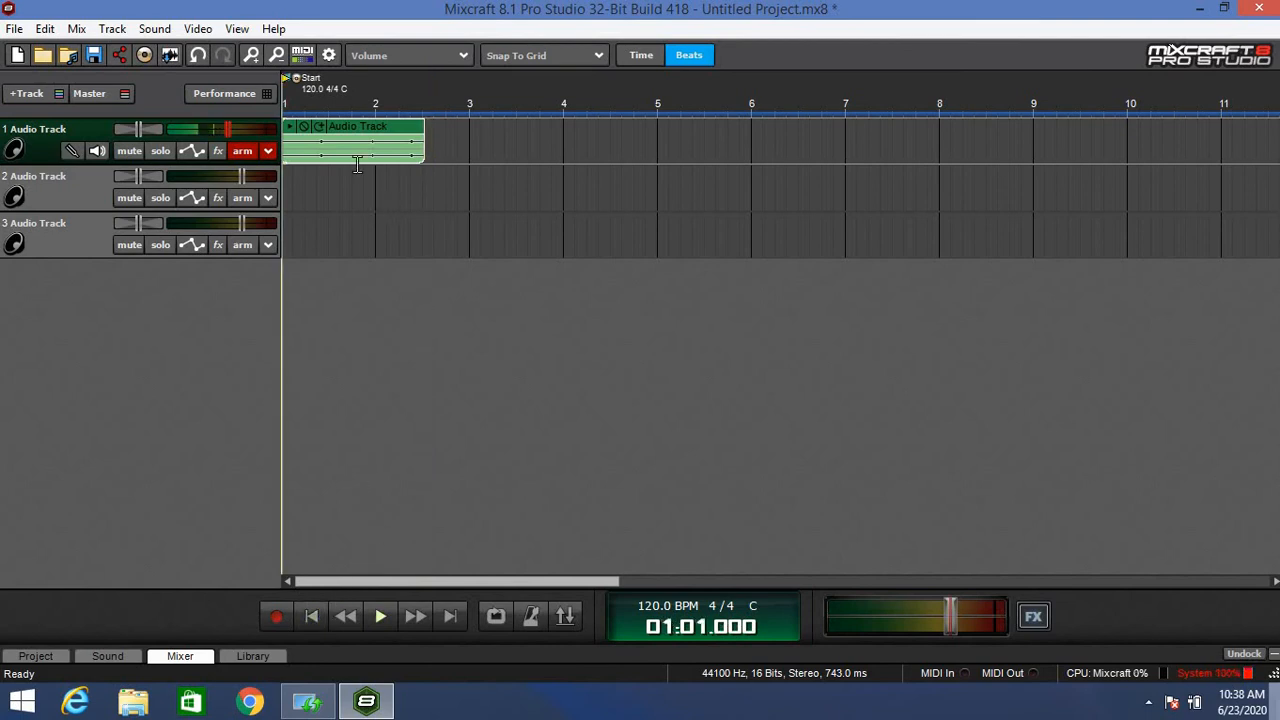
left_click(108, 374)
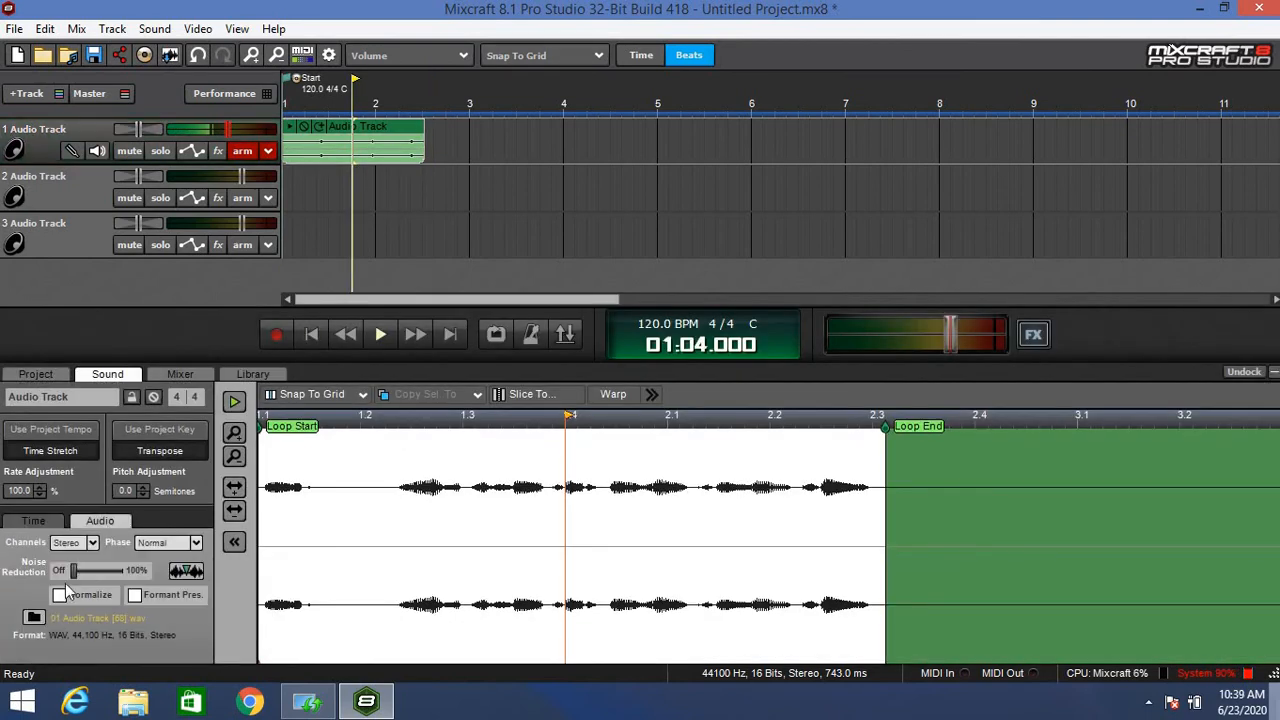
Step: Normalize the recorded clip's loudness and play it back briefly
left_click(60, 596)
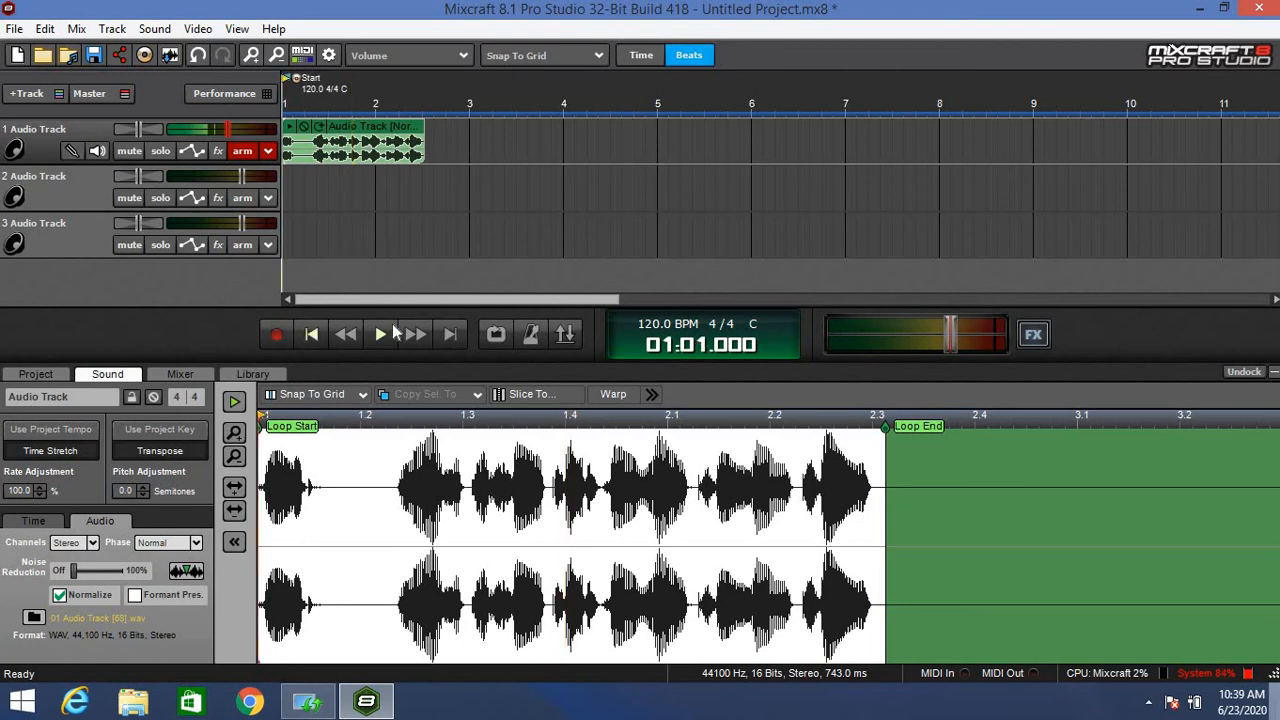
mouse_move(382, 336)
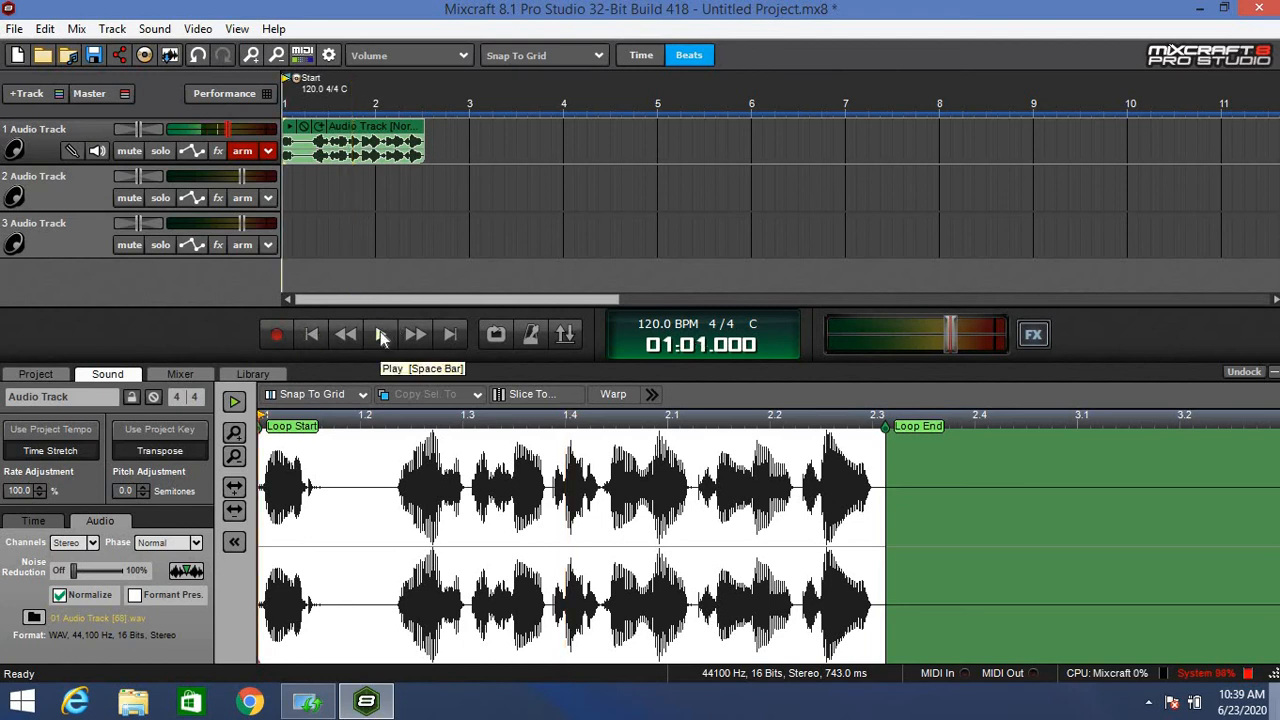
left_click(380, 334)
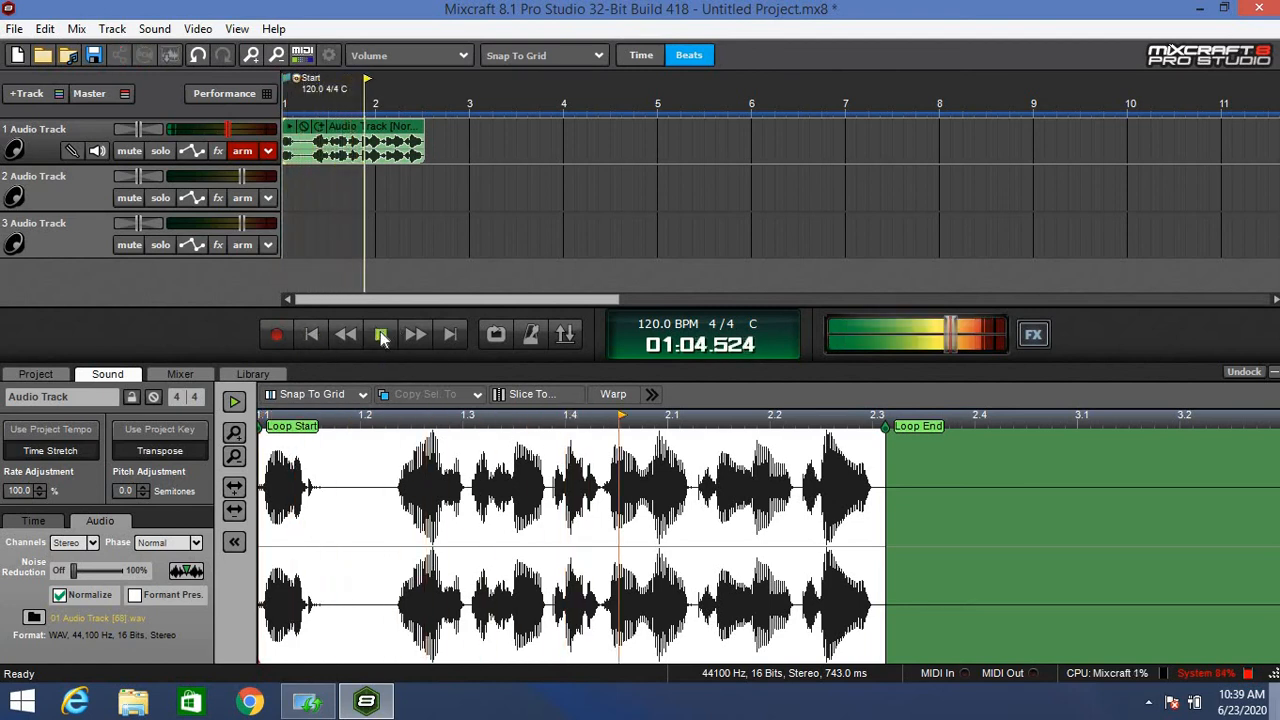
left_click(380, 334)
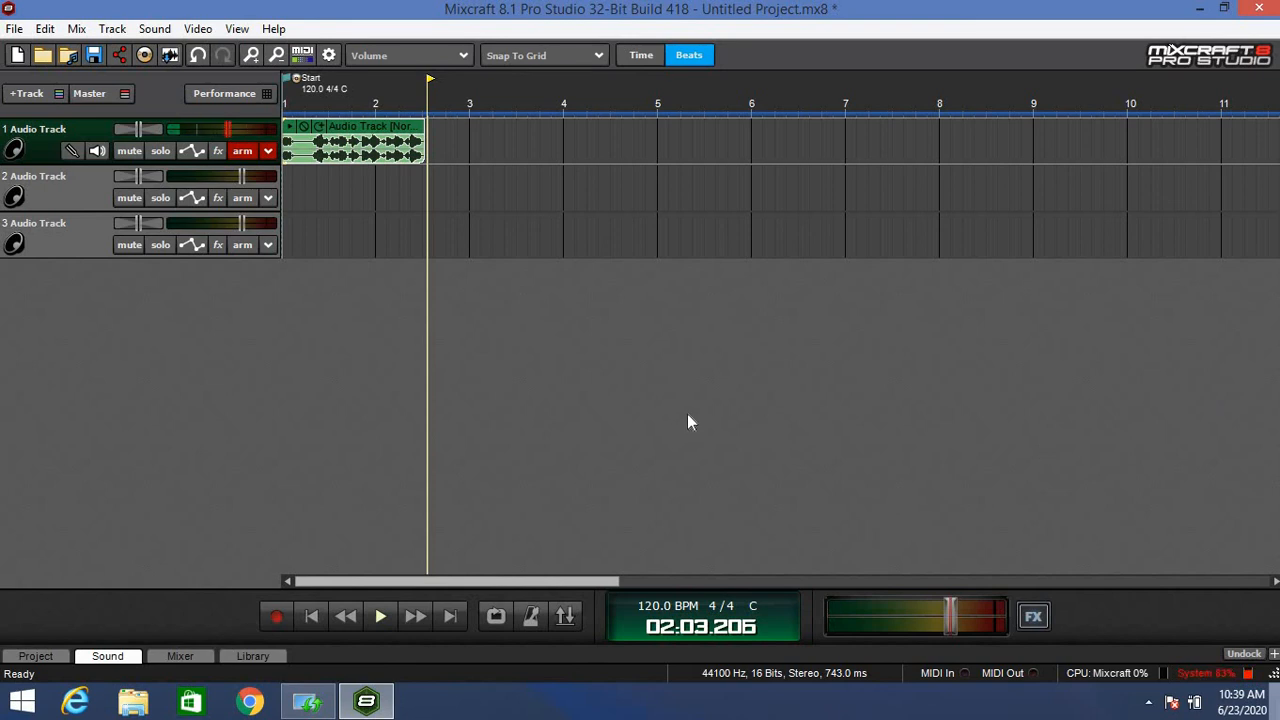
left_click(242, 152)
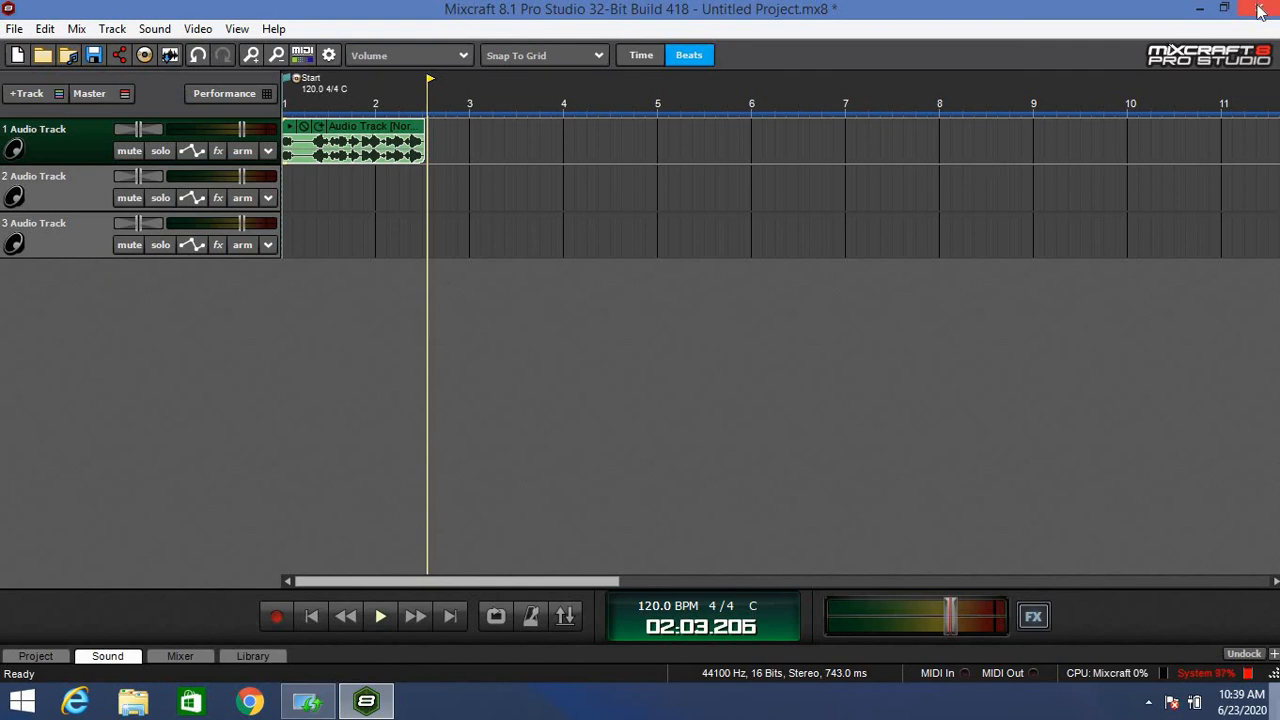
Step: Close the project window and answer No to the Save Changes prompt
left_click(1260, 8)
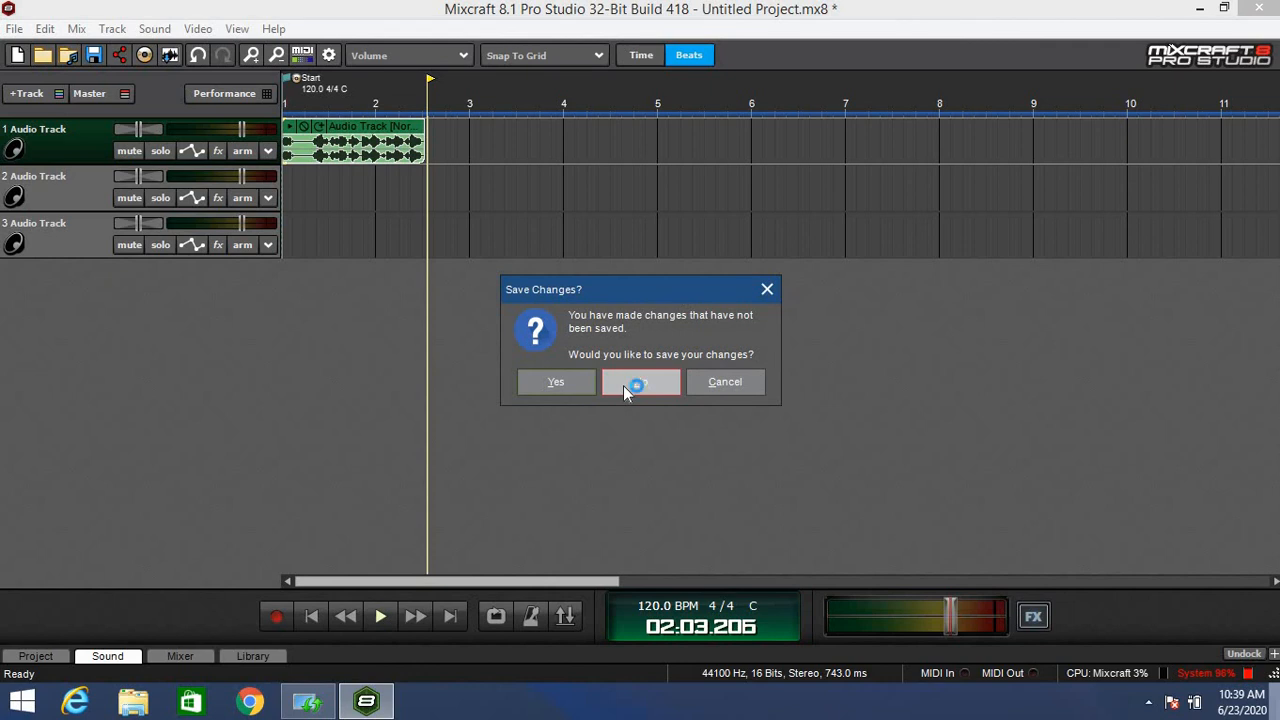
left_click(640, 380)
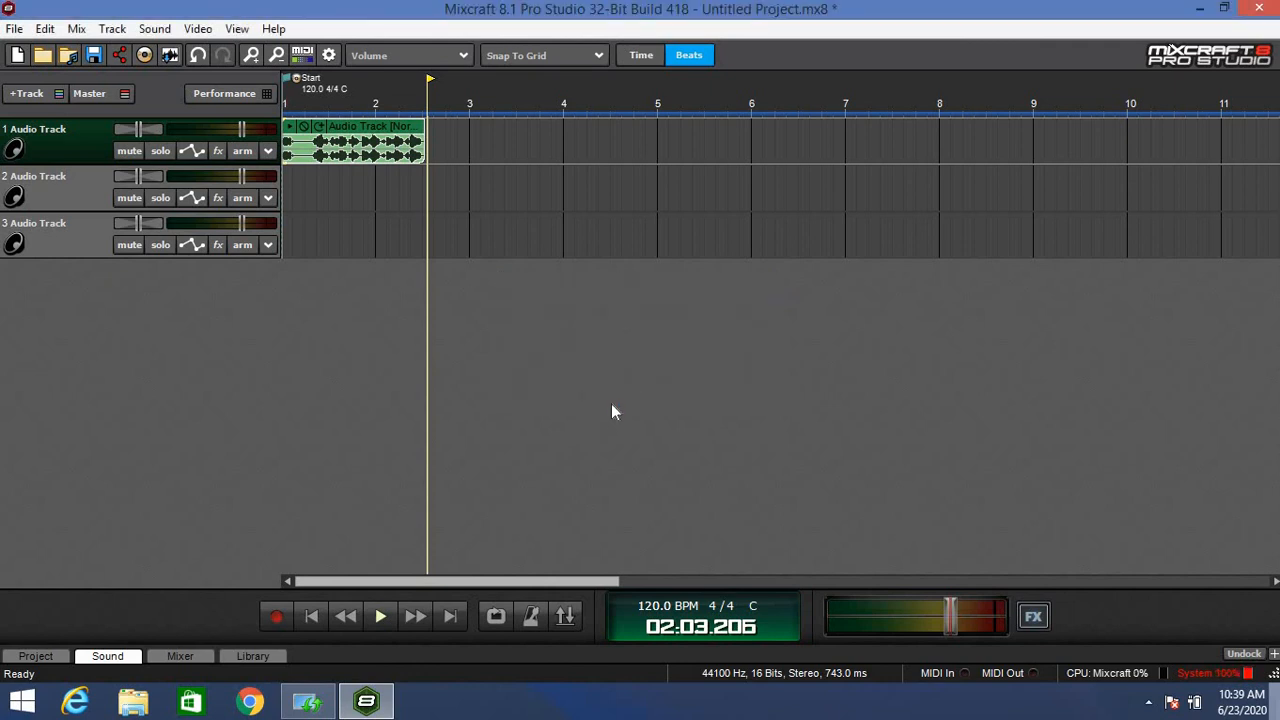